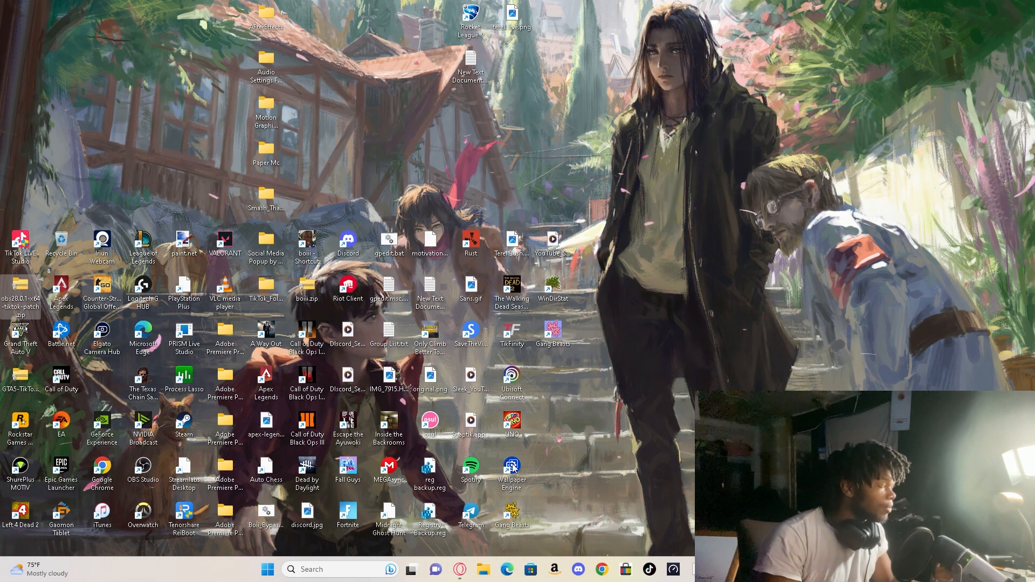
Step: Launch TikFinity from its desktop shortcut and let it load
click(339, 569)
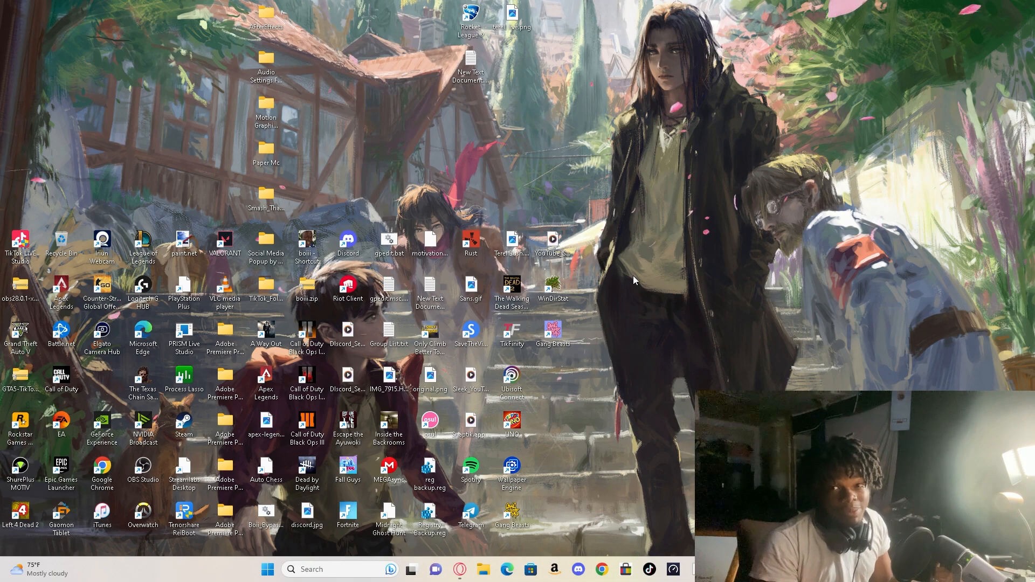
double_click(511, 333)
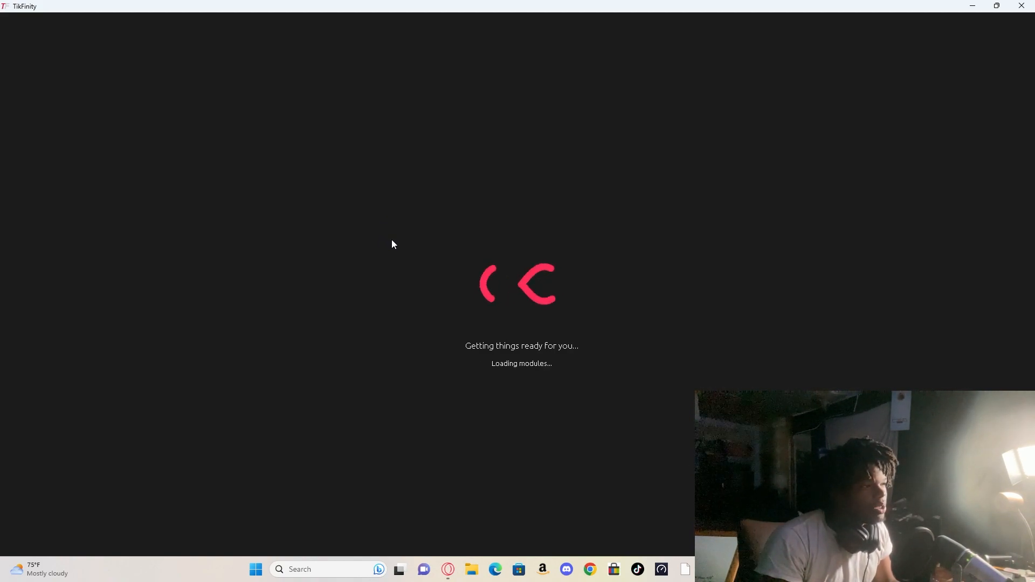
mouse_move(409, 272)
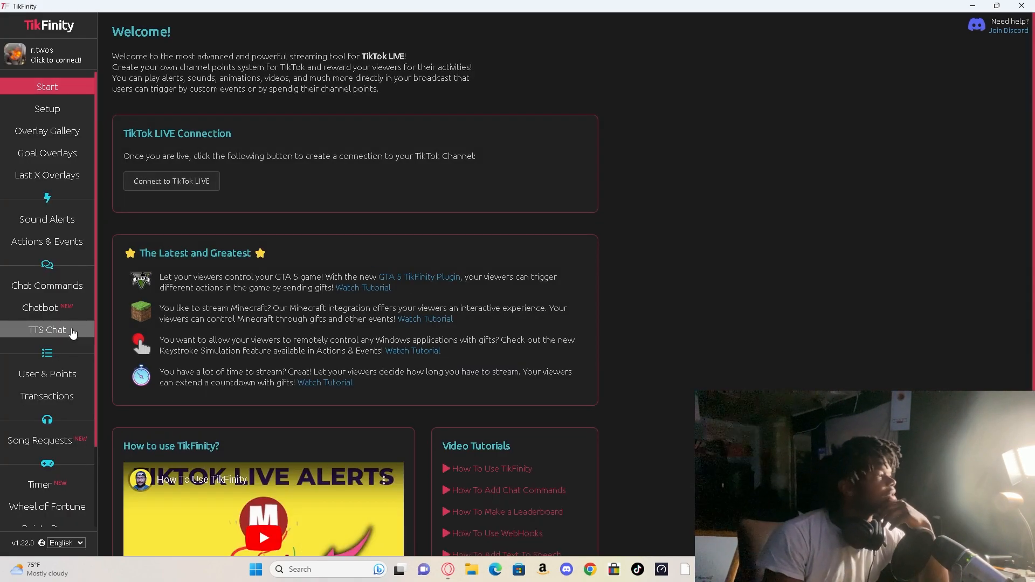
Step: Show the Key Generator's first-time instructions and scroll to the OBS 28 patch steps
click(47, 475)
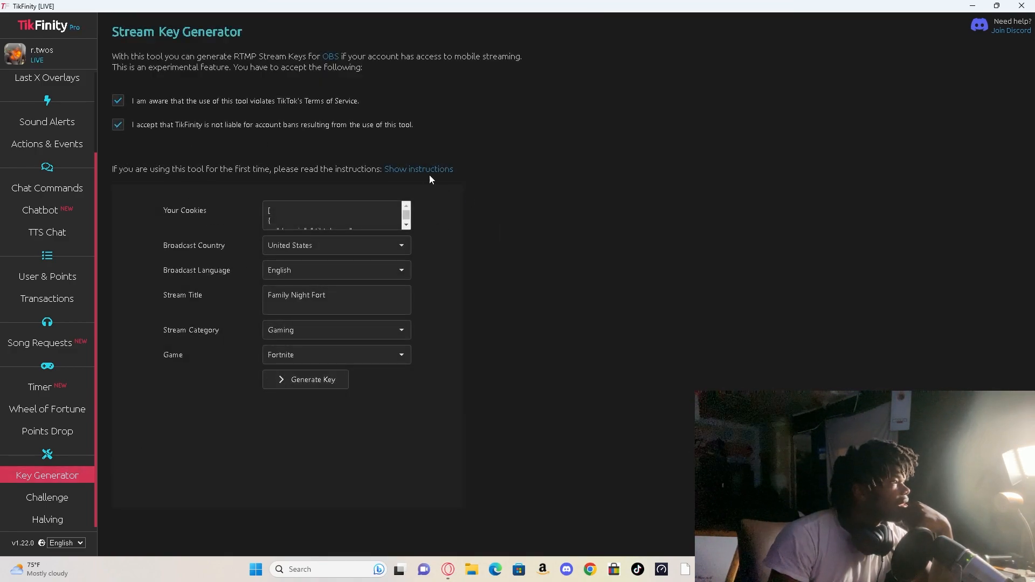
click(418, 169)
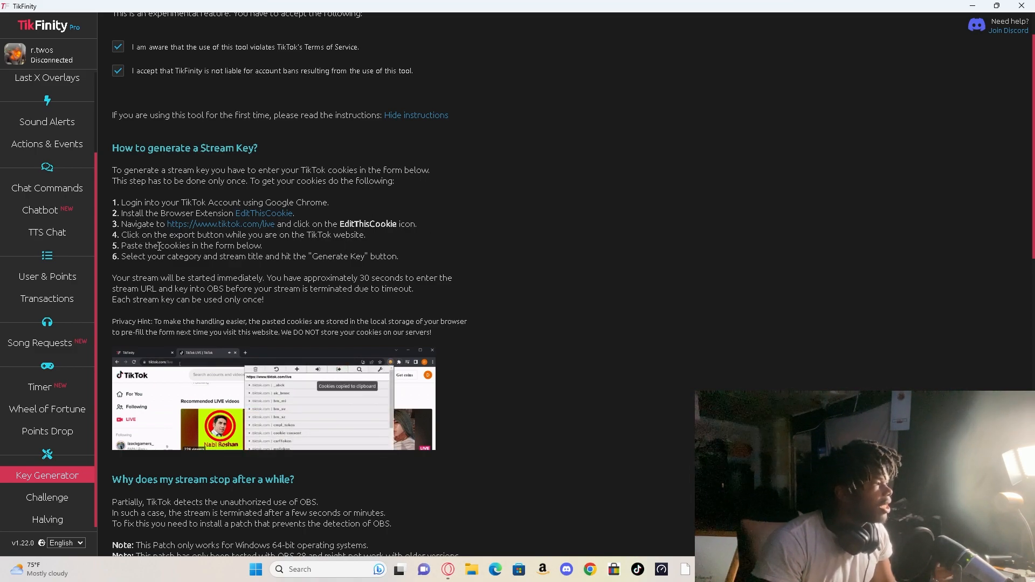
scroll(down, 3)
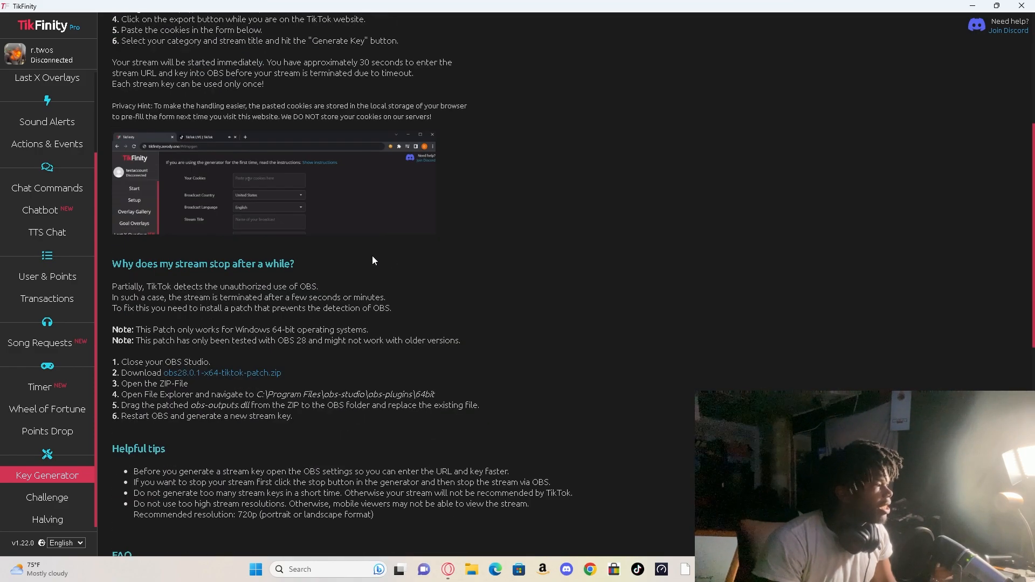
scroll(down, 3)
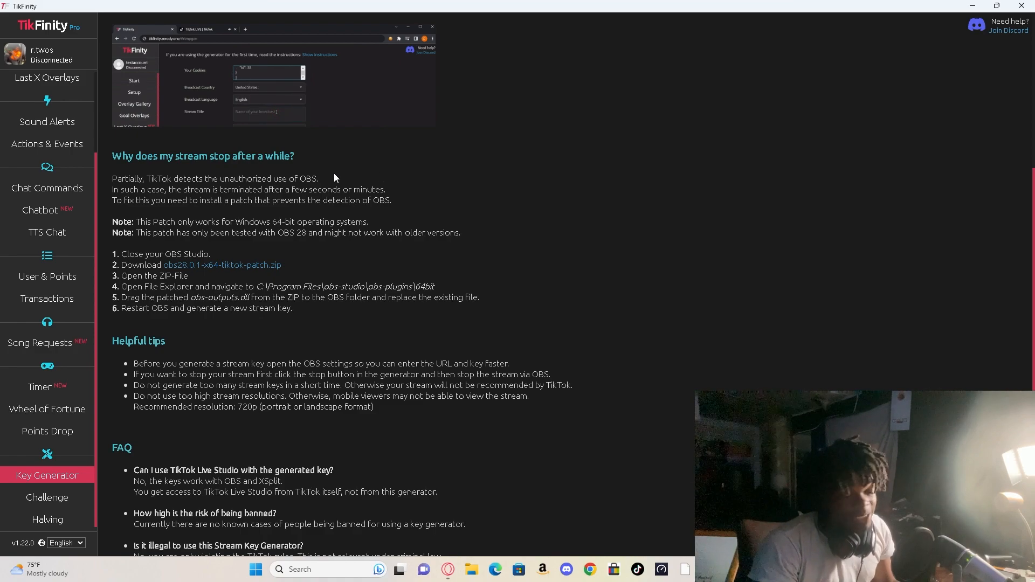
Step: Follow the patch link in the instructions and download the TikTok patch zip for OBS
click(200, 29)
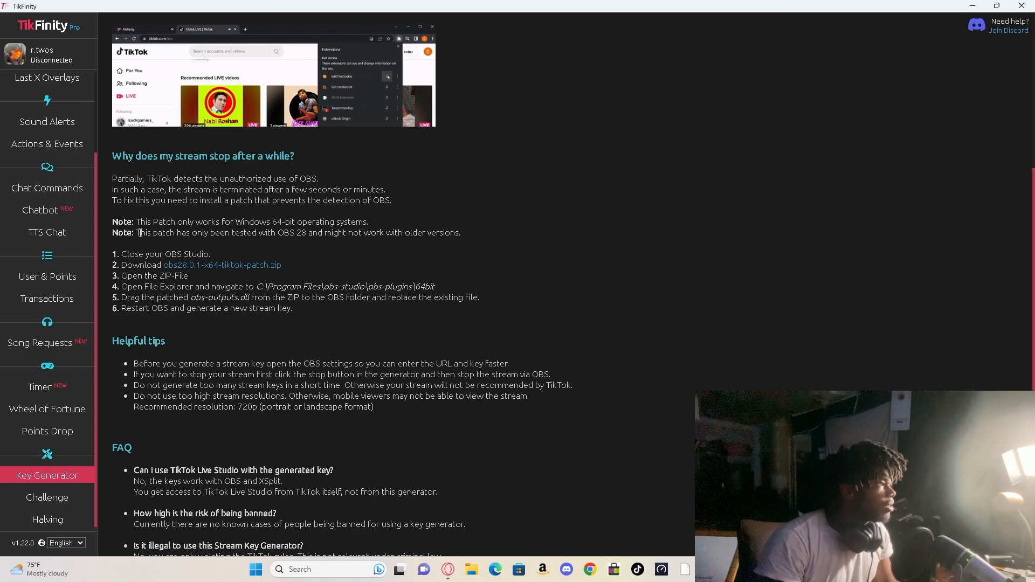
drag(211, 233, 461, 233)
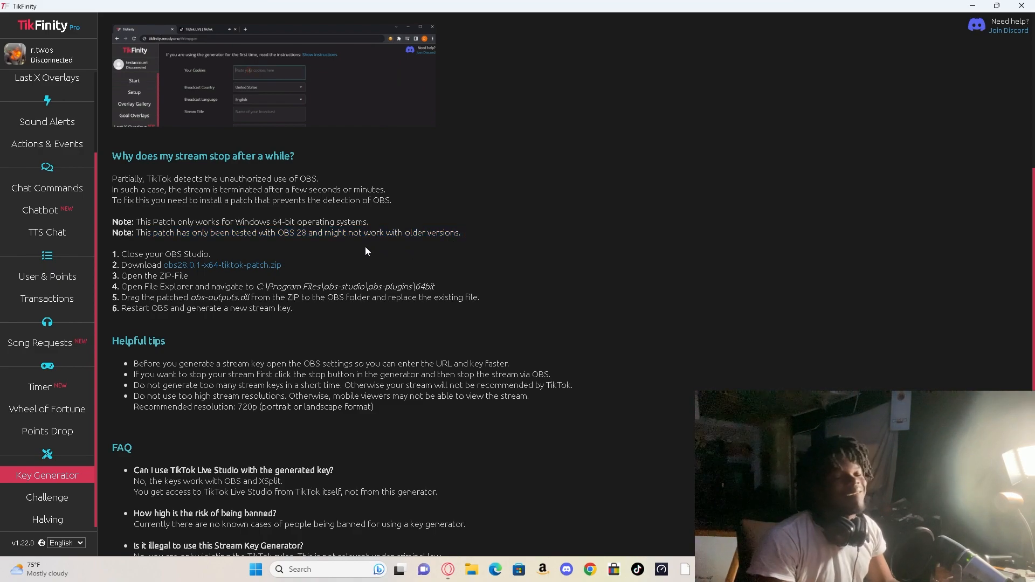
right_click(269, 71)
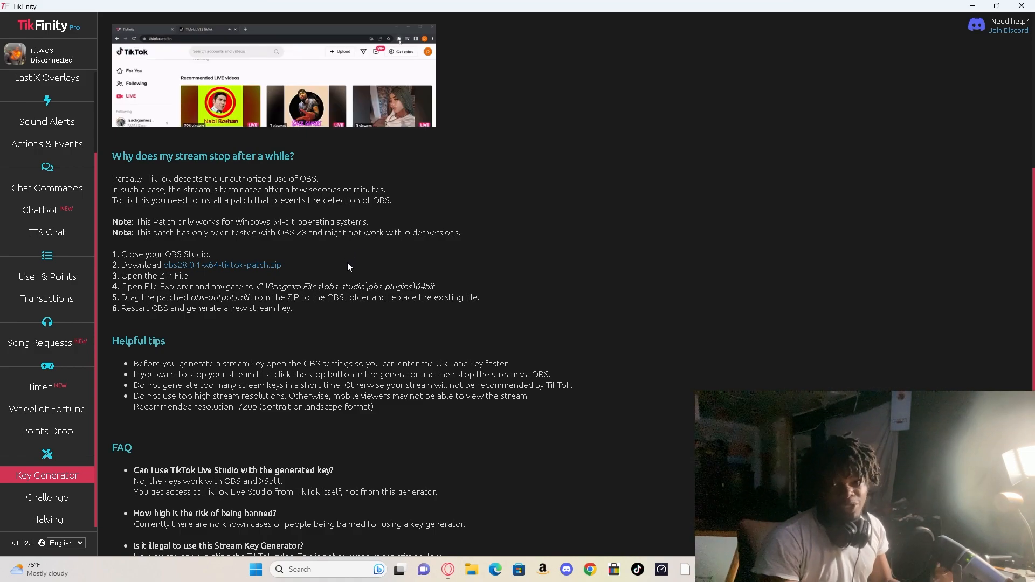
click(398, 39)
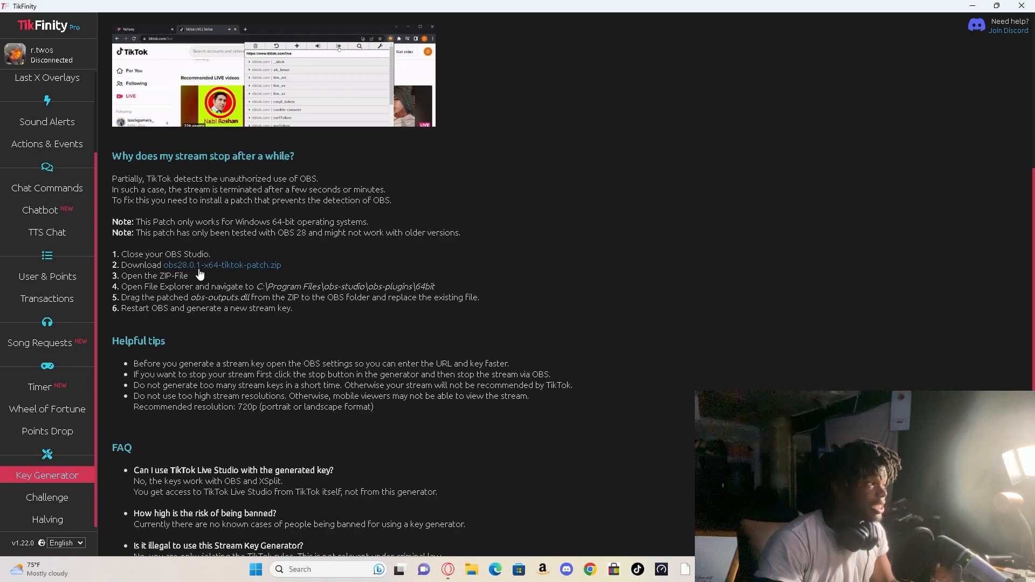
click(338, 46)
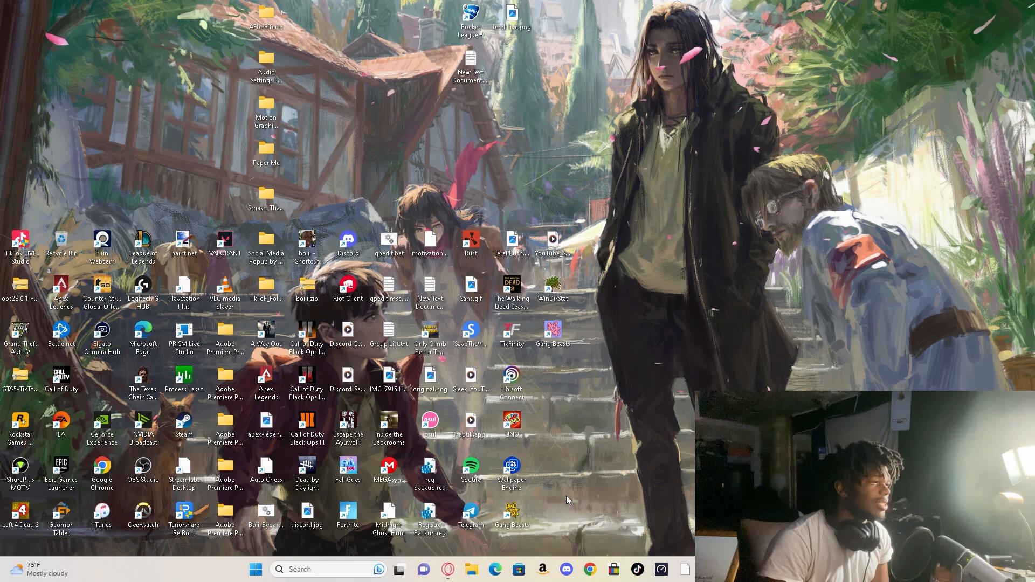
Step: Search 'obs 28 download' in a new Opera GX tab and open the OBS Studio 28.0 Release Candidate forum result
click(447, 570)
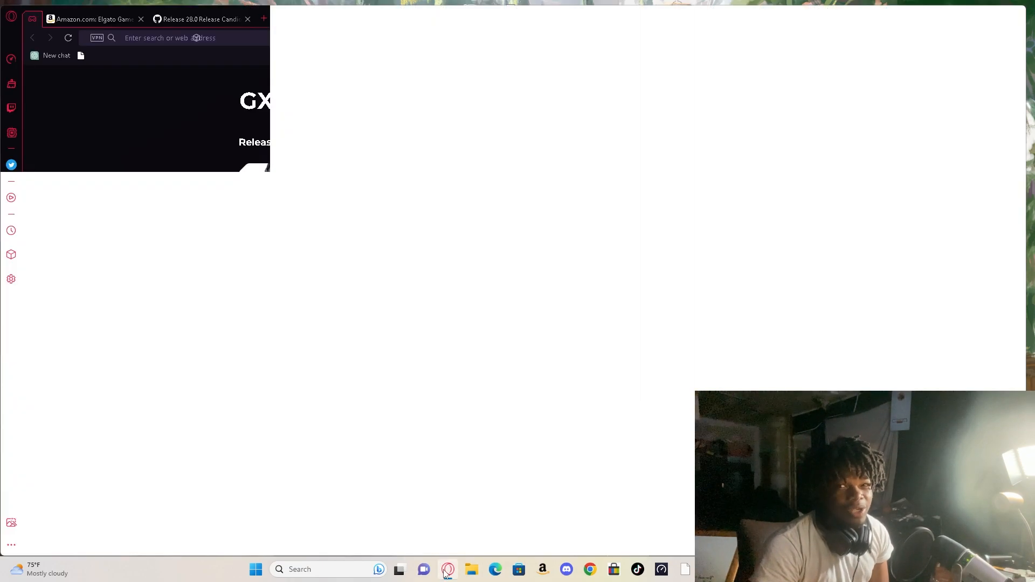
click(202, 18)
text(obs)
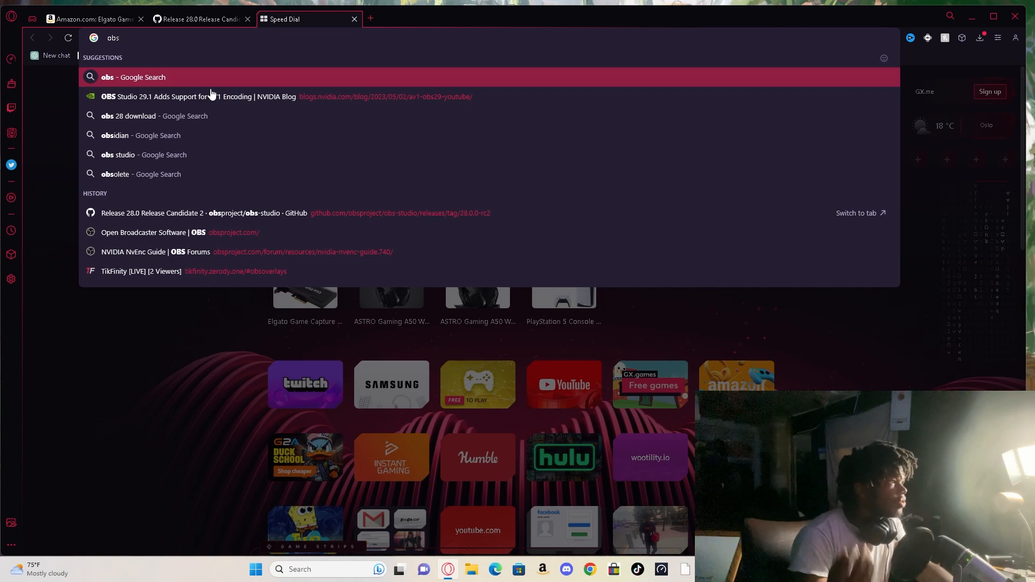
click(161, 115)
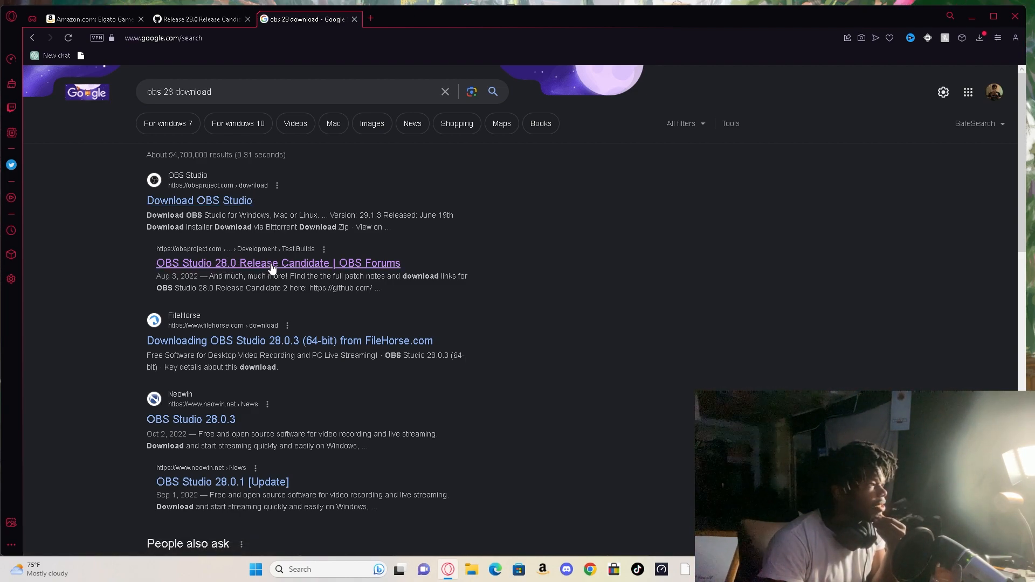
click(273, 263)
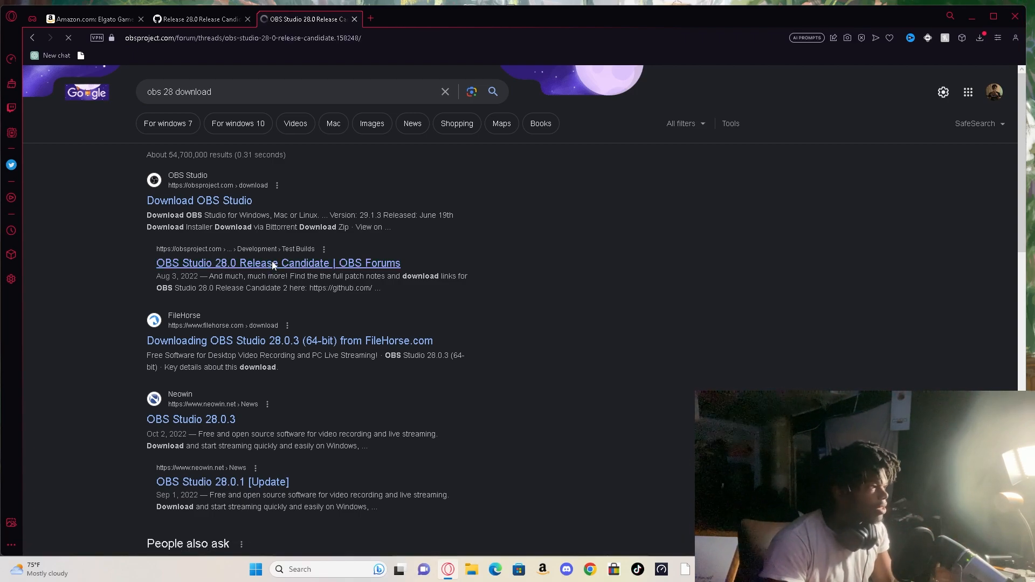
Step: Scroll the OBS 28.0 Release Candidate forum post down to its GitHub release link
click(273, 263)
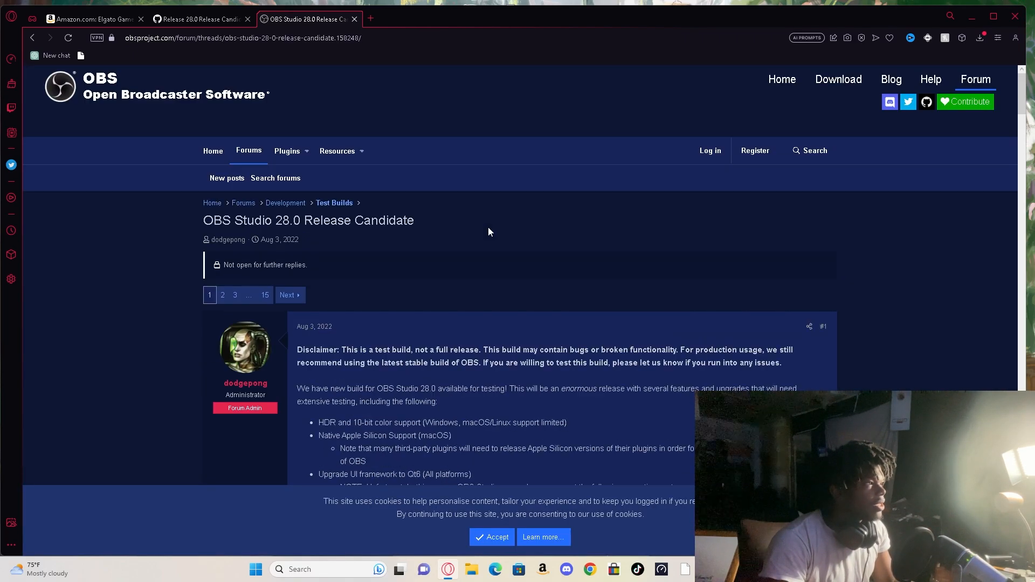
scroll(down, 3)
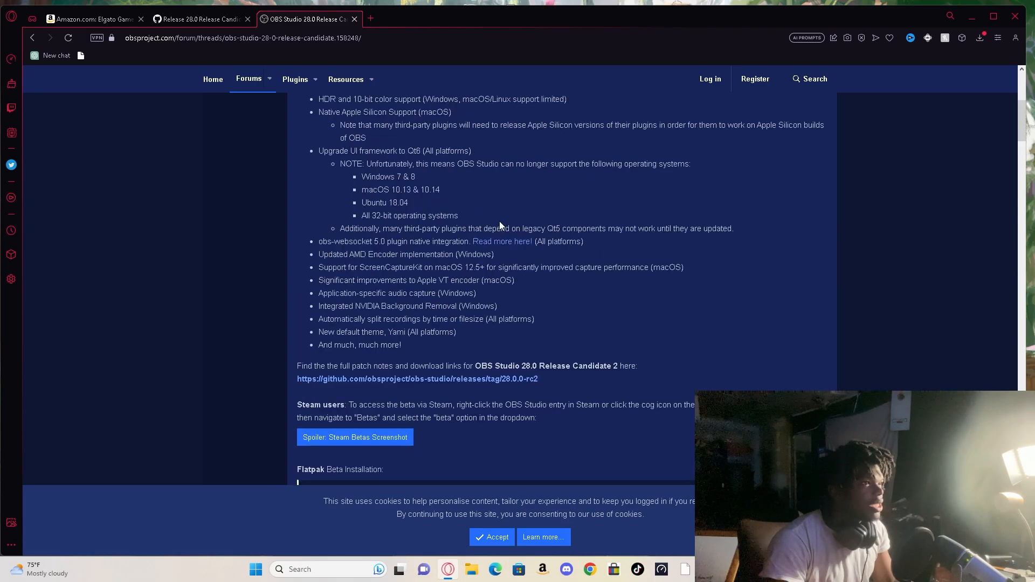
scroll(down, 3)
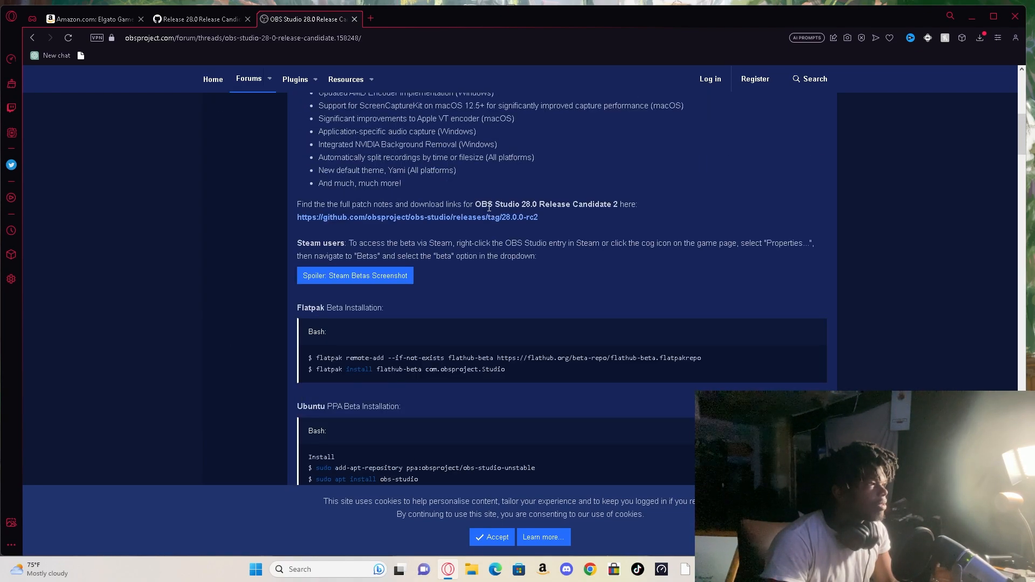
mouse_move(458, 224)
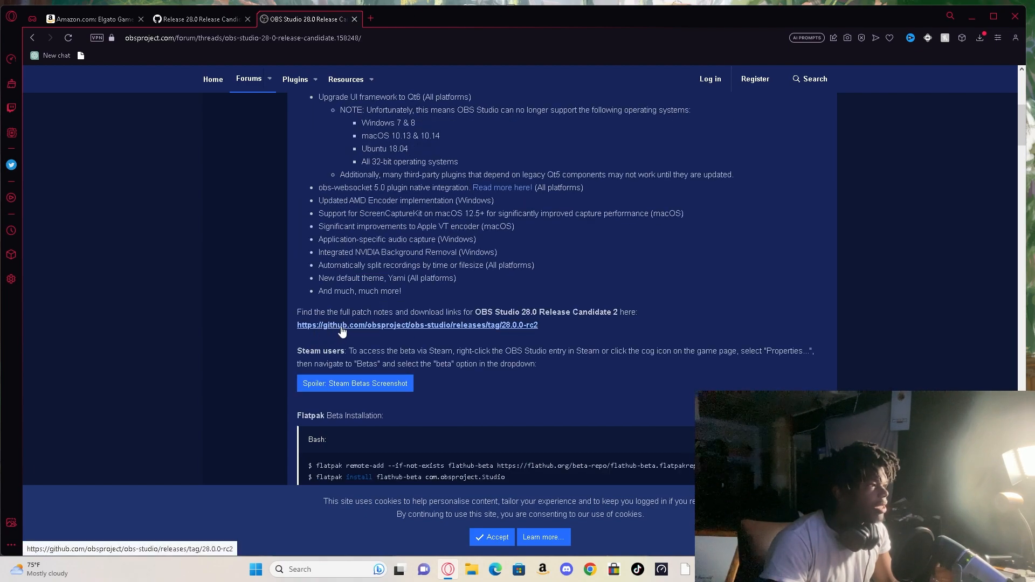
mouse_move(391, 330)
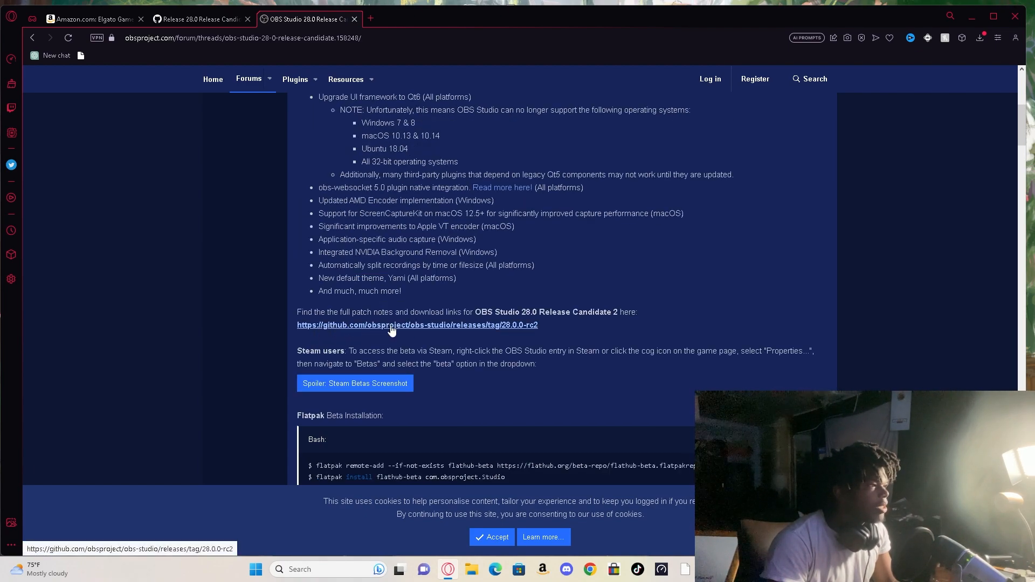
Step: View the GitHub 28.0.0-rc2 release assets, then minimize Opera GX back to the desktop
click(416, 324)
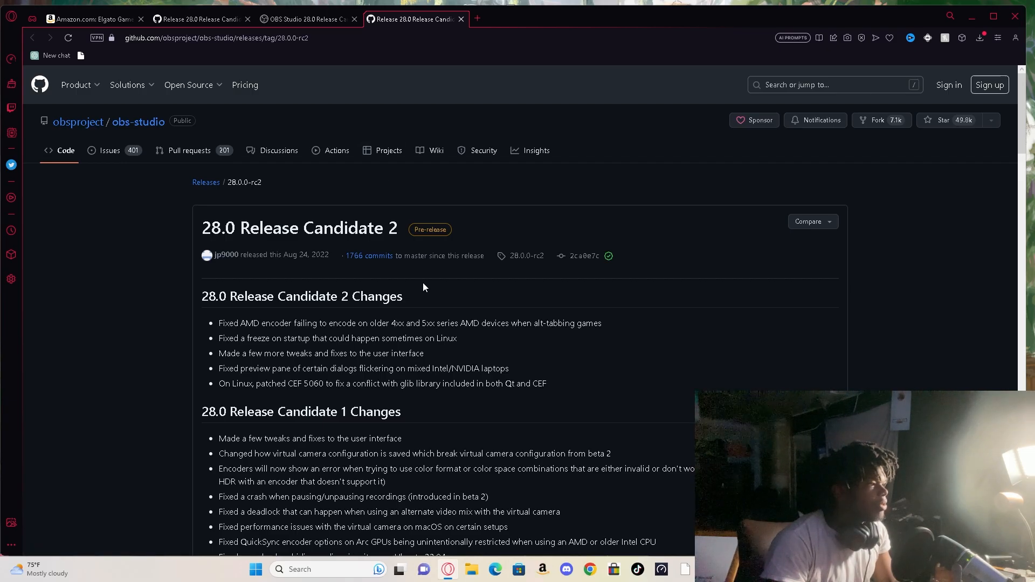
scroll(down, 3)
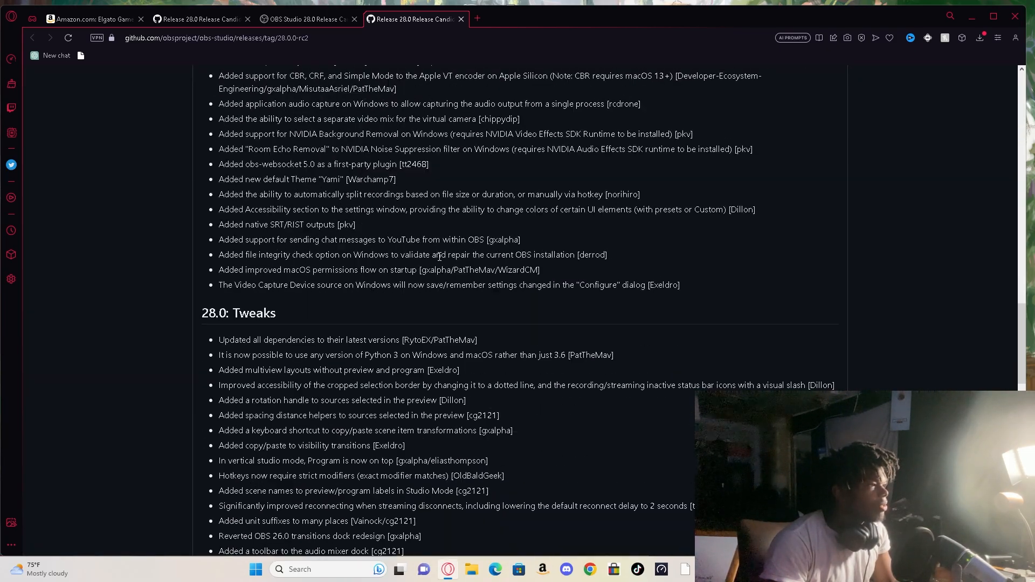
scroll(down, 3)
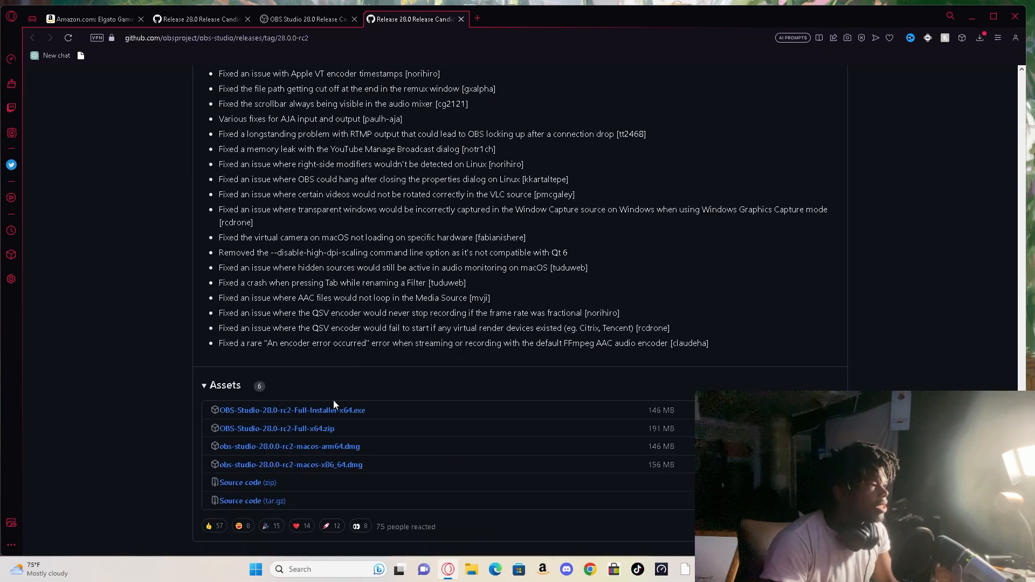
mouse_move(290, 410)
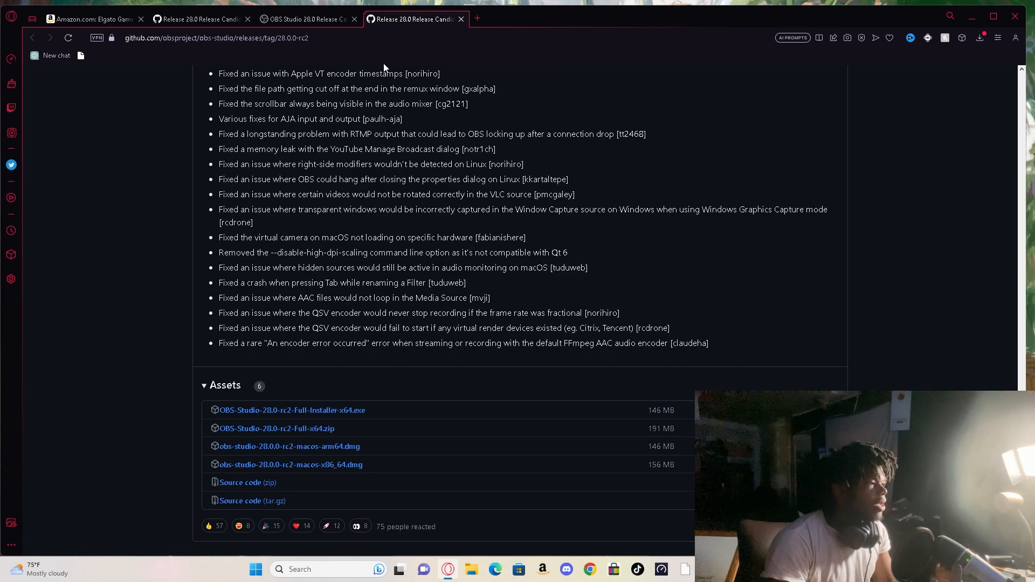
click(303, 19)
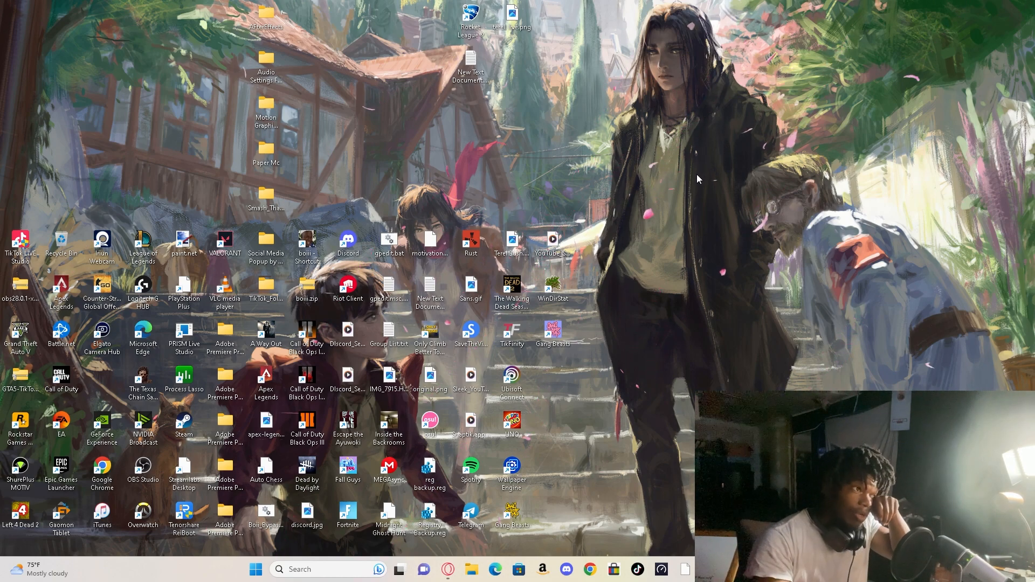
mouse_move(617, 316)
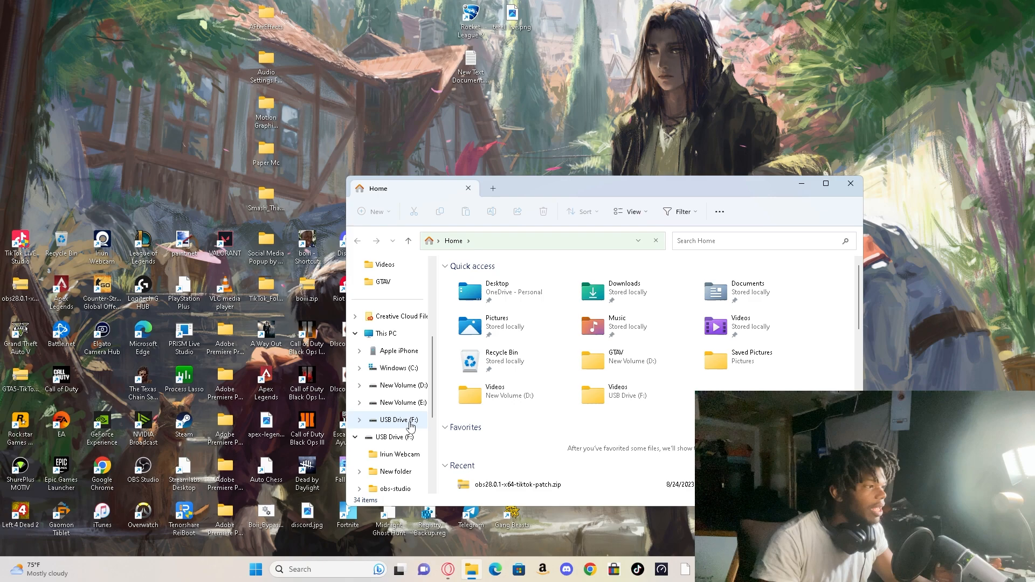
Step: Browse to obs-studio > bin > 64bit on USB Drive (F:) and run obs64.exe as administrator
click(399, 420)
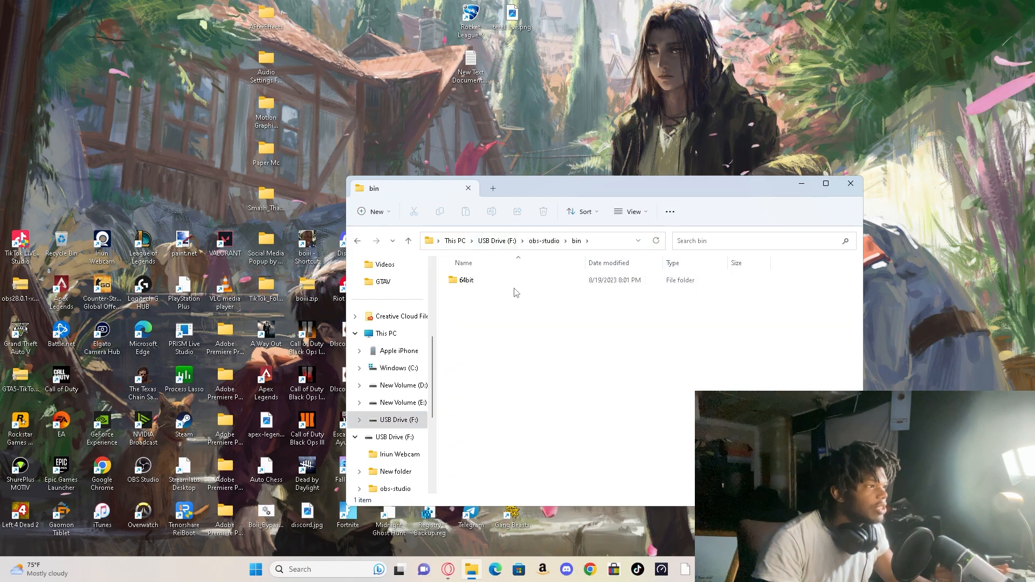
double_click(467, 280)
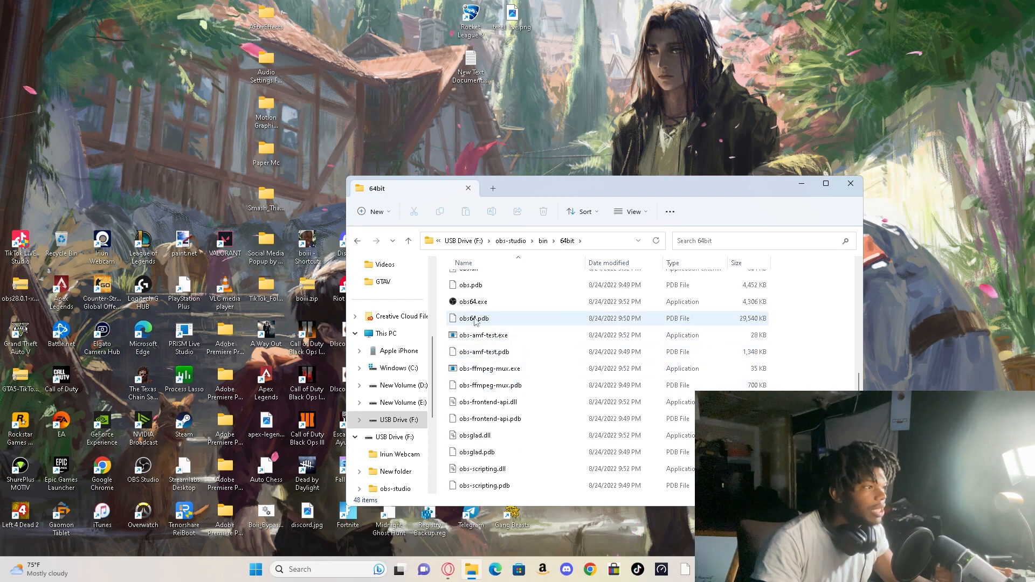
right_click(472, 302)
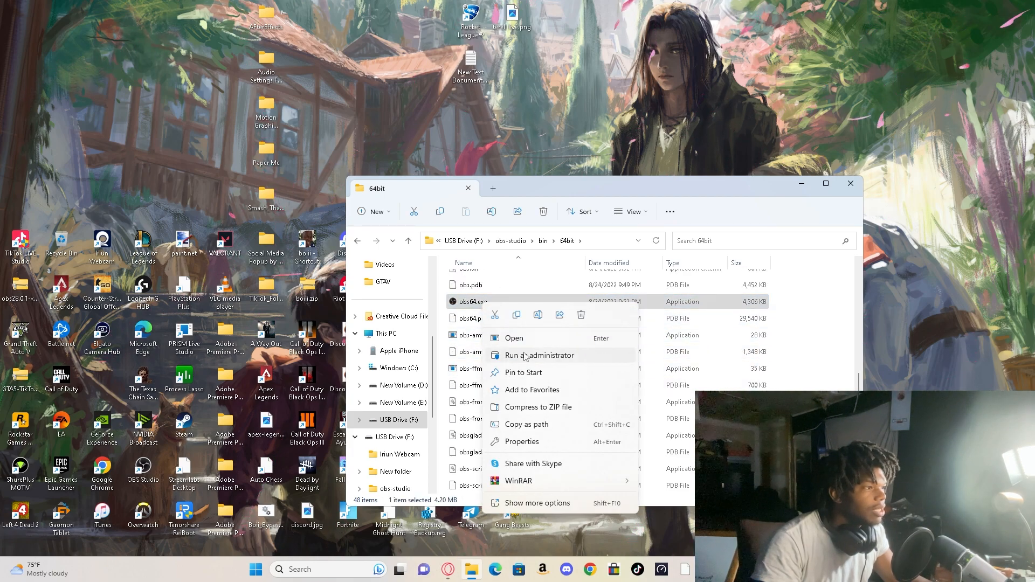
click(537, 354)
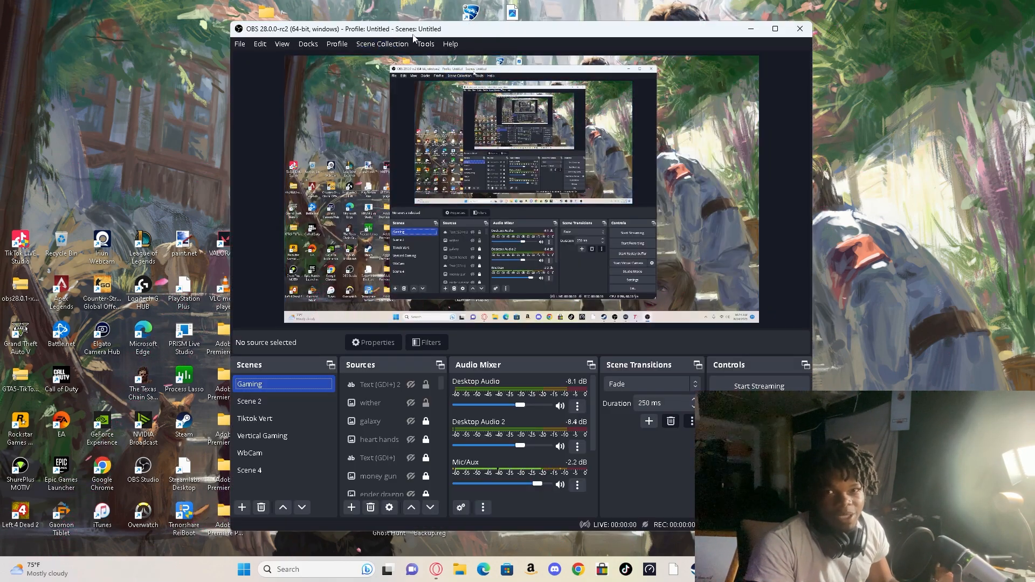
mouse_move(261, 39)
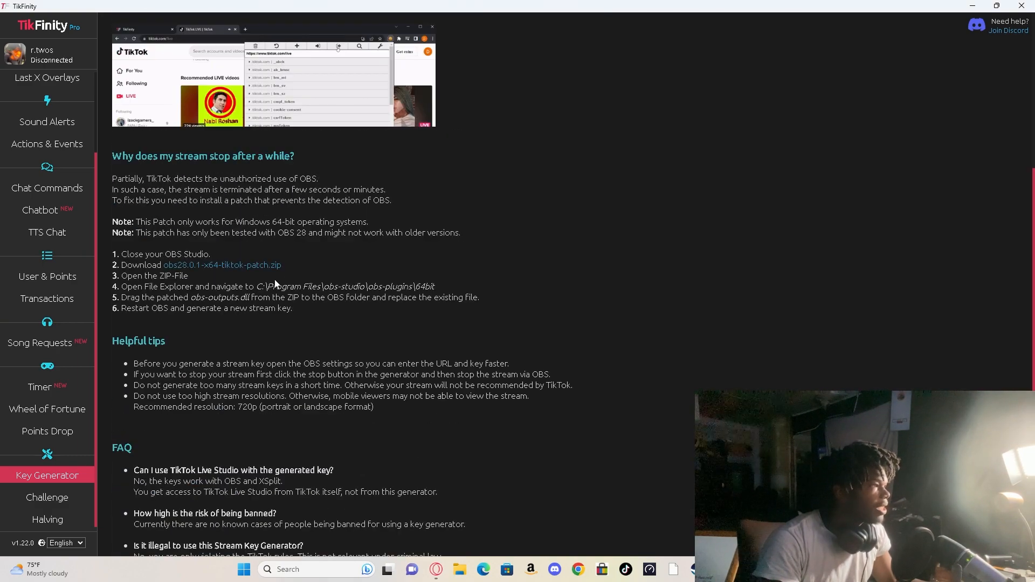
Step: Scroll further through the patch instructions before bringing up File Explorer over OBS
scroll(down, 3)
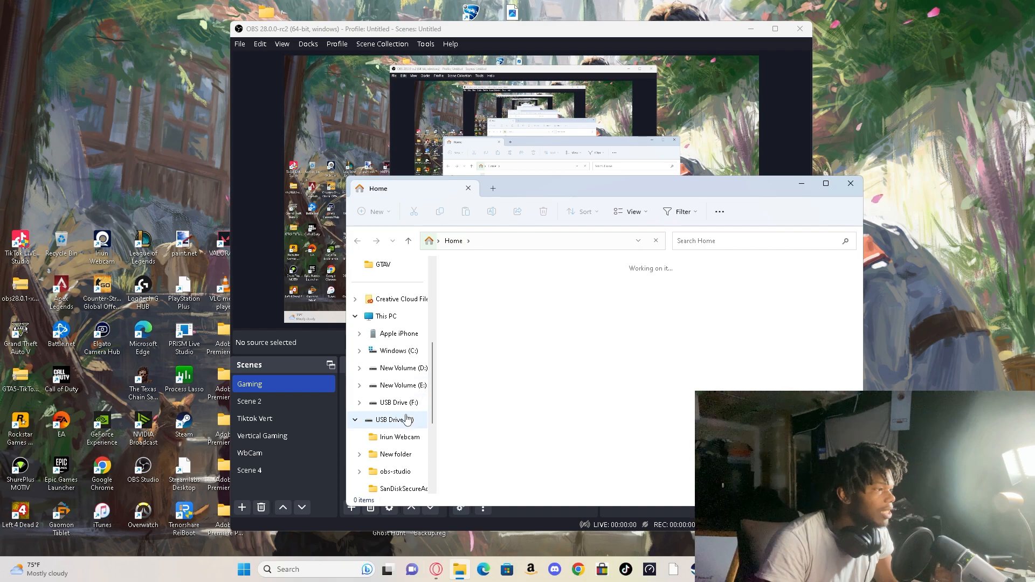
Step: Browse USB Drive (F:) > obs-studio > bin again toward the 64bit folder
click(394, 402)
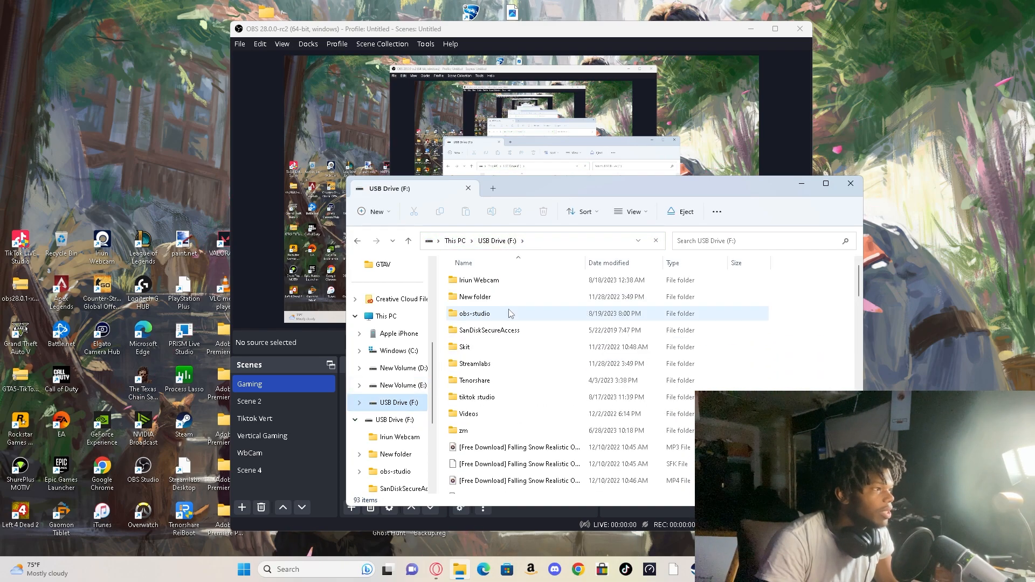
double_click(473, 312)
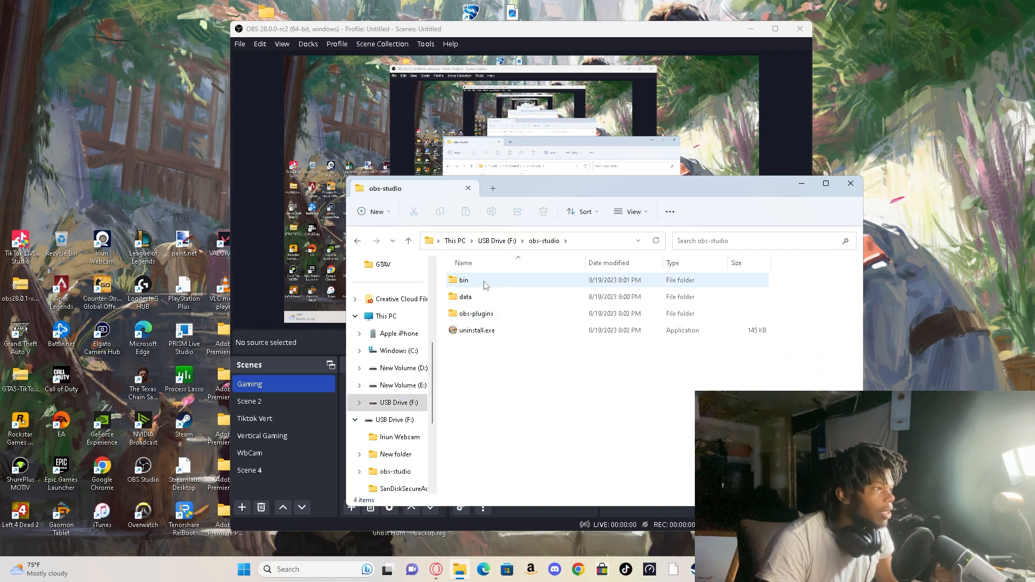
double_click(463, 280)
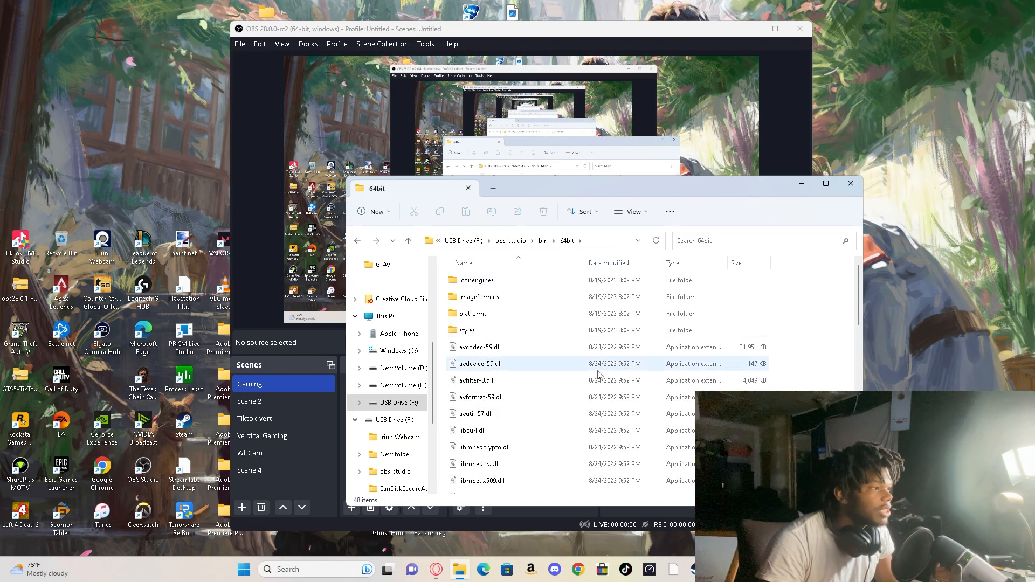
scroll(down, 3)
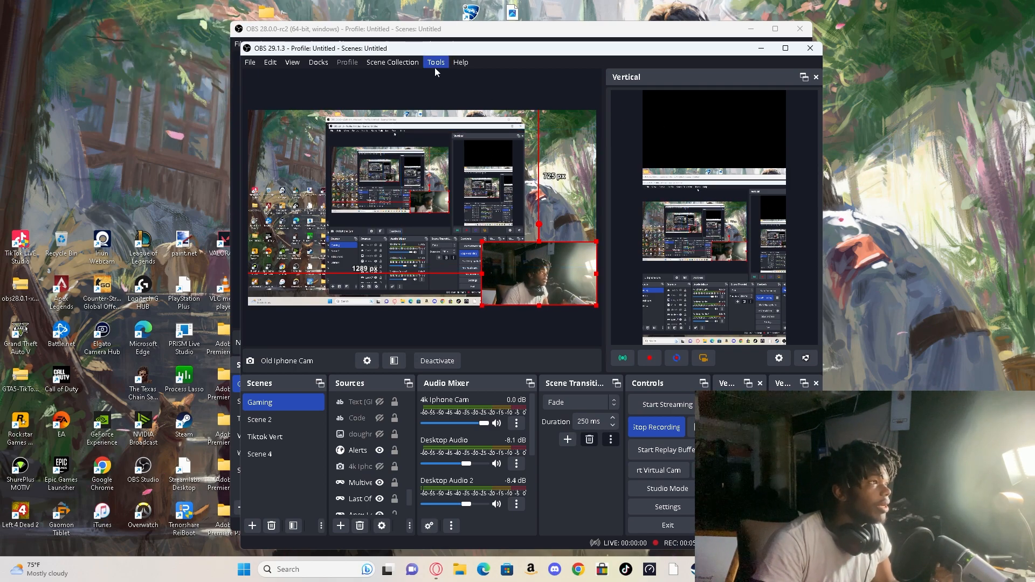
Step: Browse the Tools menu in OBS 29.1.3 and start the auto-configuration wizard
click(434, 62)
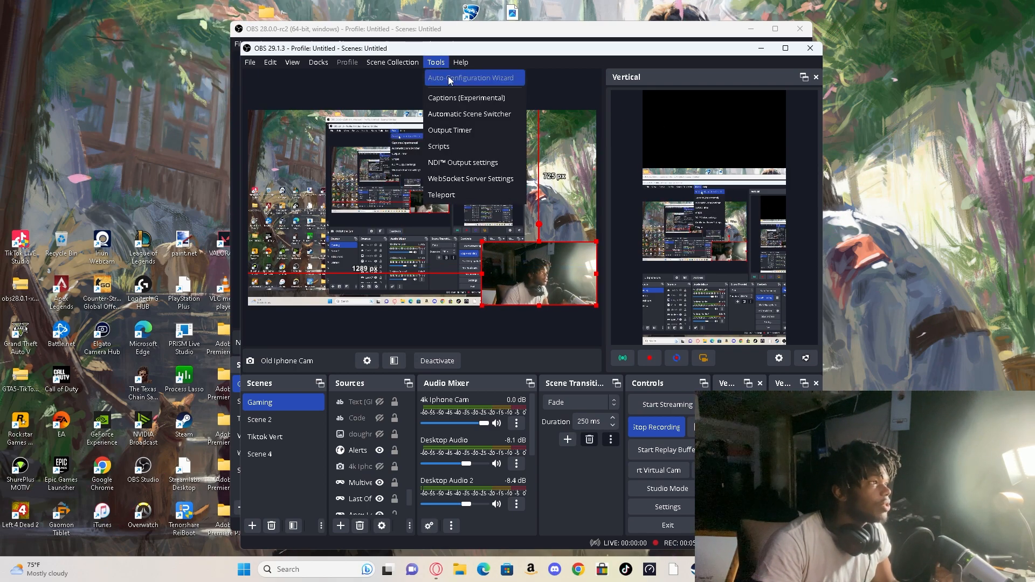
click(460, 63)
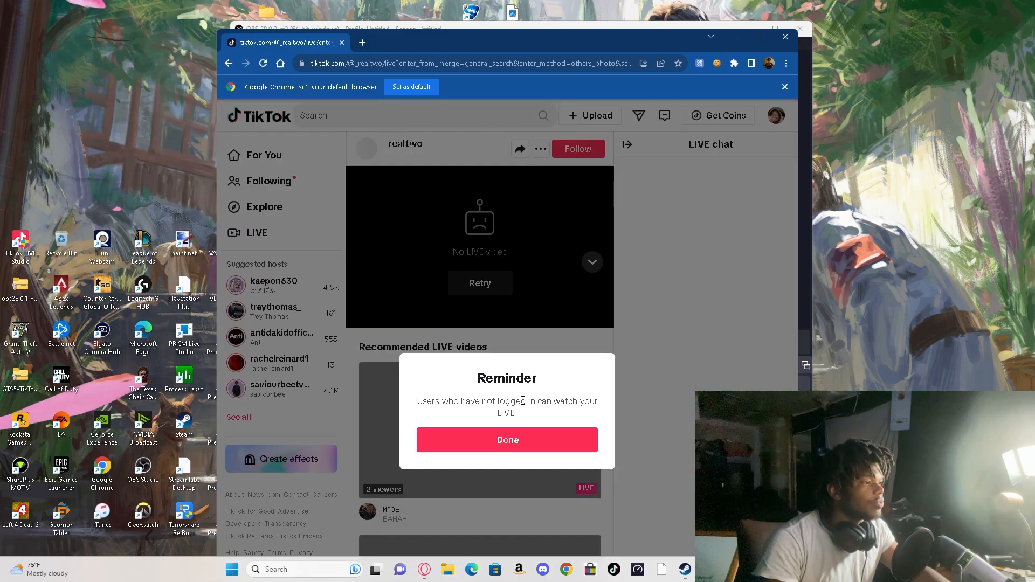
Step: Dismiss the TikTok live reminder with Done and switch to TikFinity's Key Generator form
click(507, 439)
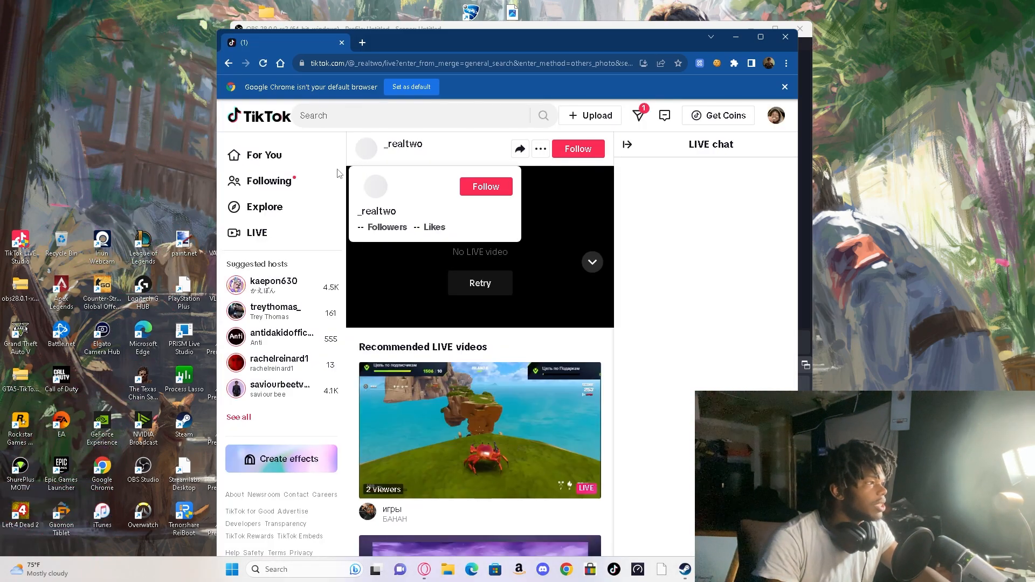
click(256, 232)
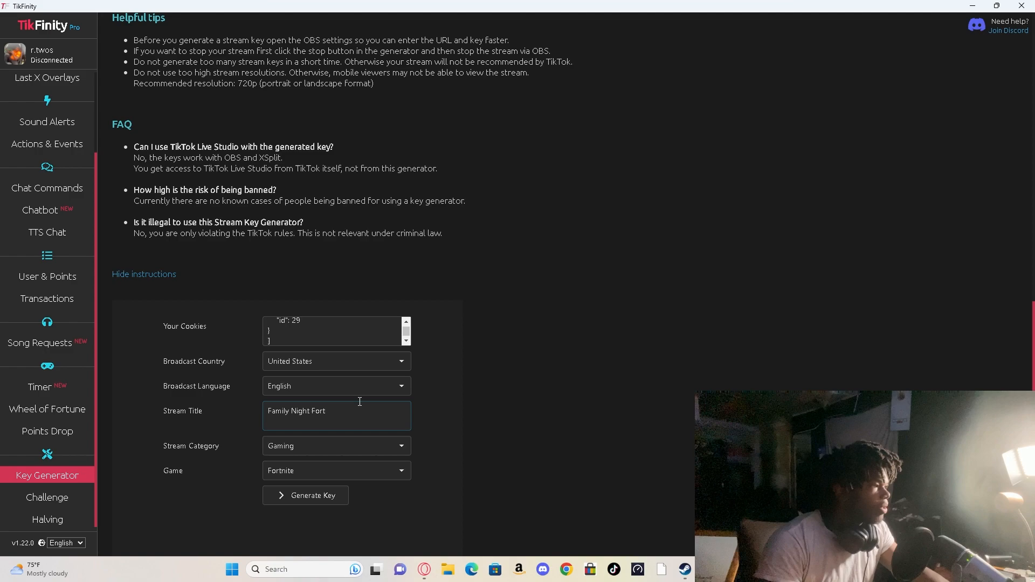
mouse_move(305, 495)
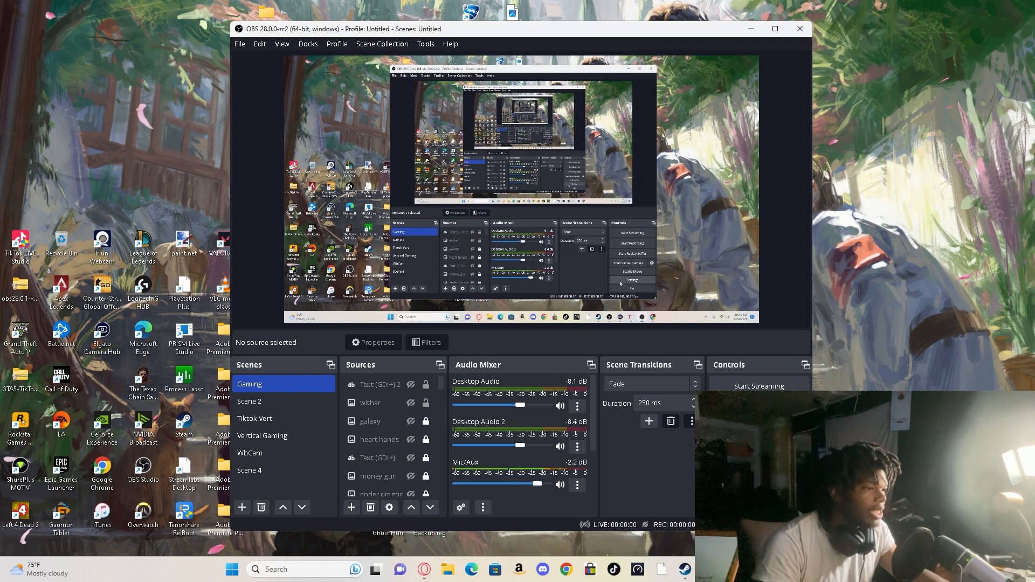
Step: Clear the Your Cookies field in TikFinity's Key Generator form
click(631, 281)
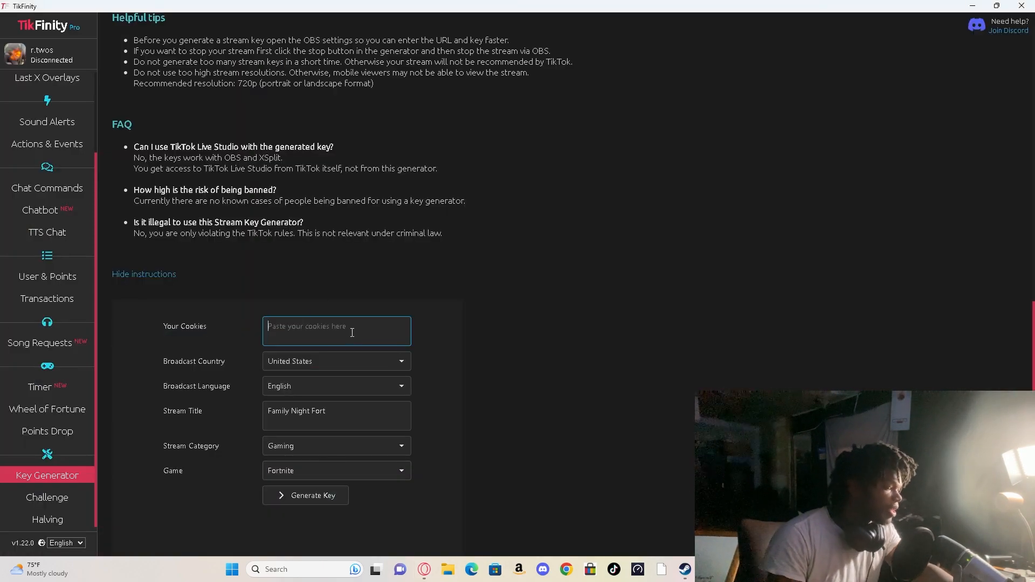
Step: Paste the fresh cookies in TikFinity and start streaming to TikTok from OBS 28
text({"id": 30})
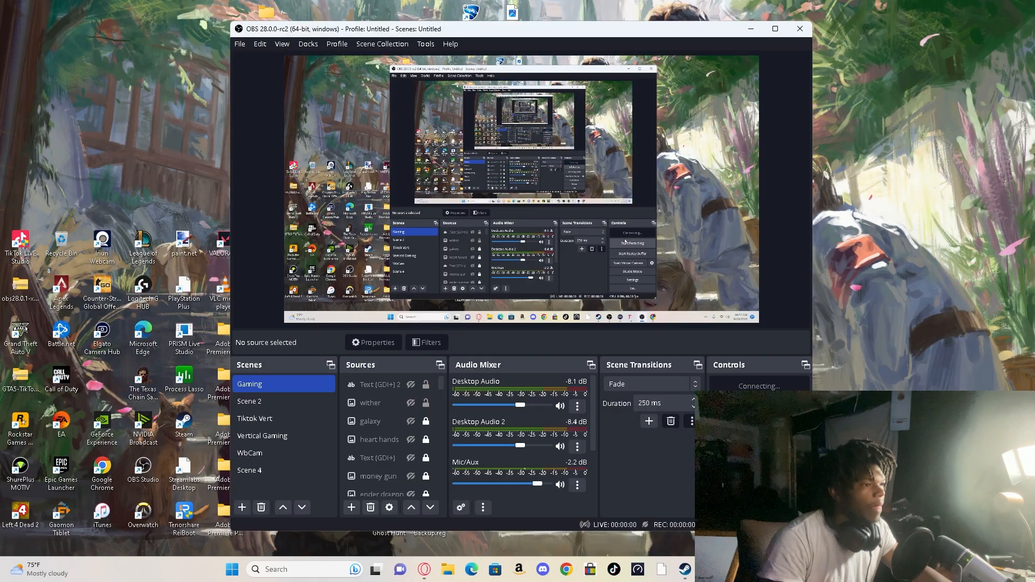
click(757, 386)
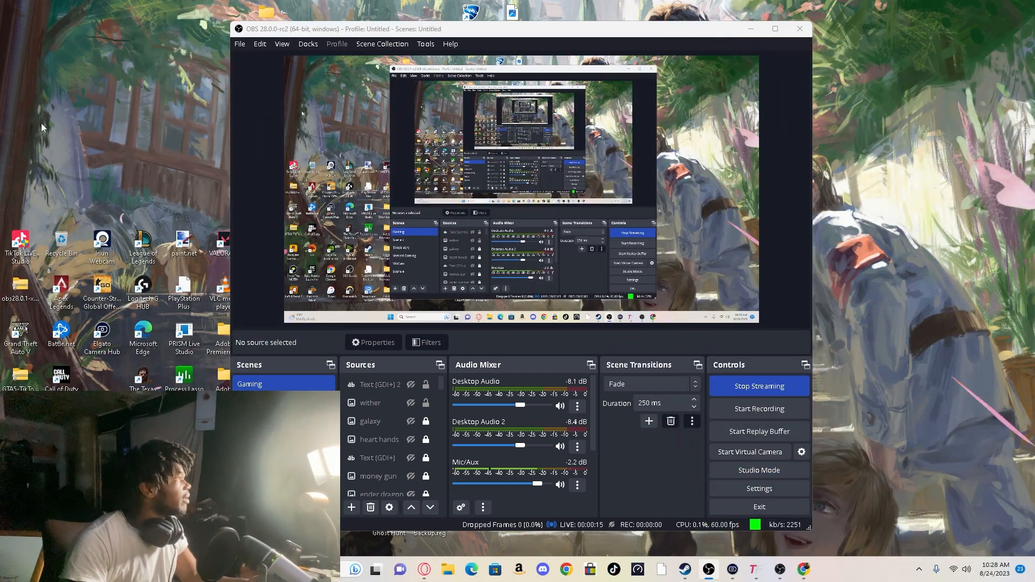
mouse_move(139, 163)
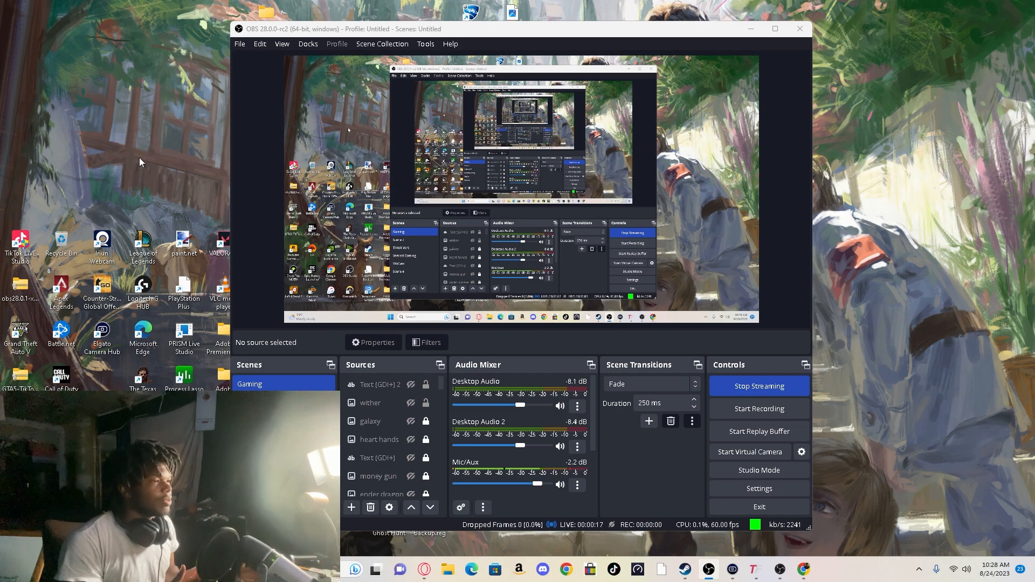